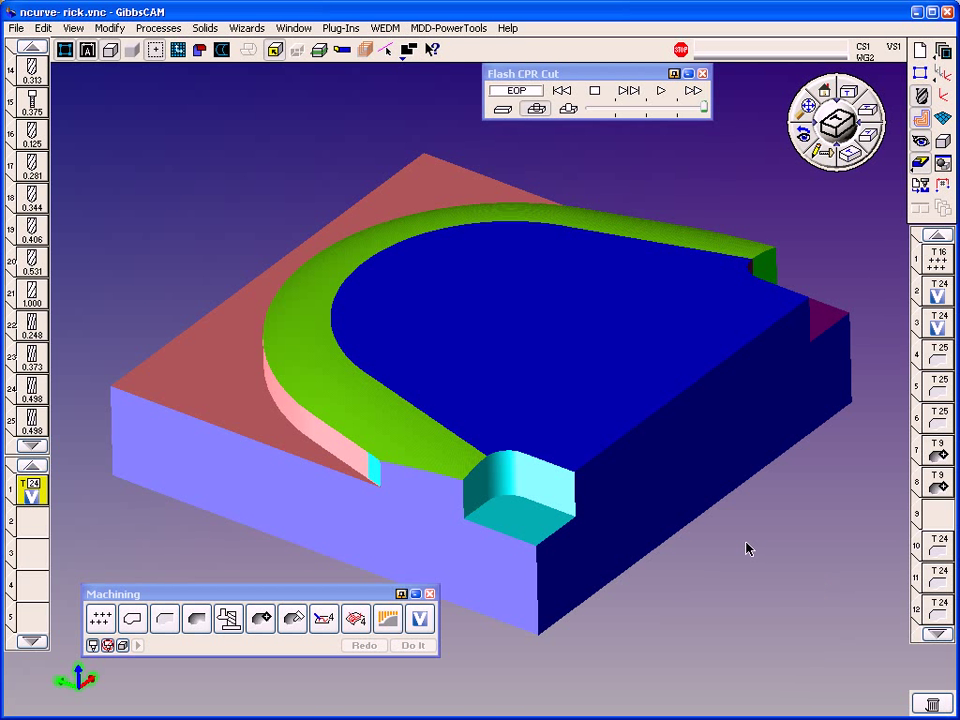
mouse_move(743, 534)
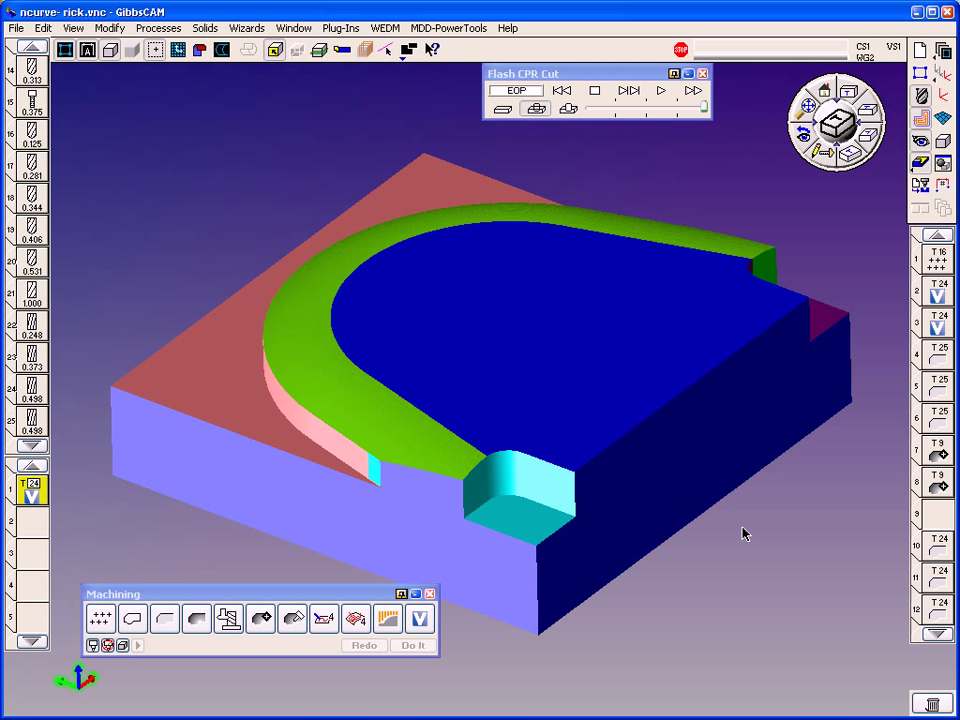
mouse_move(793, 347)
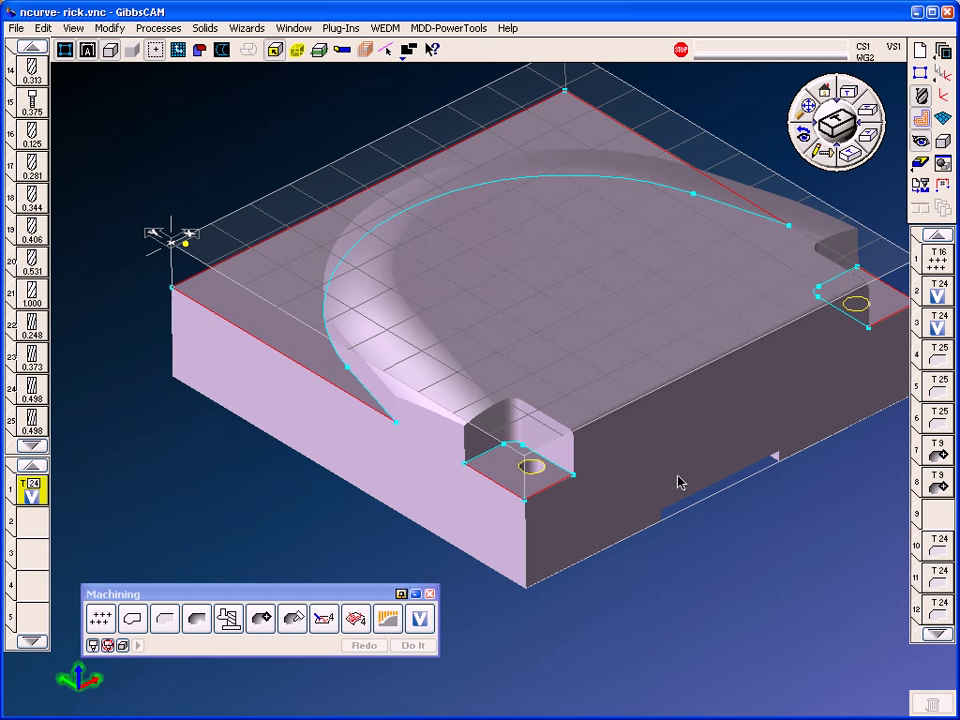
mouse_move(743, 414)
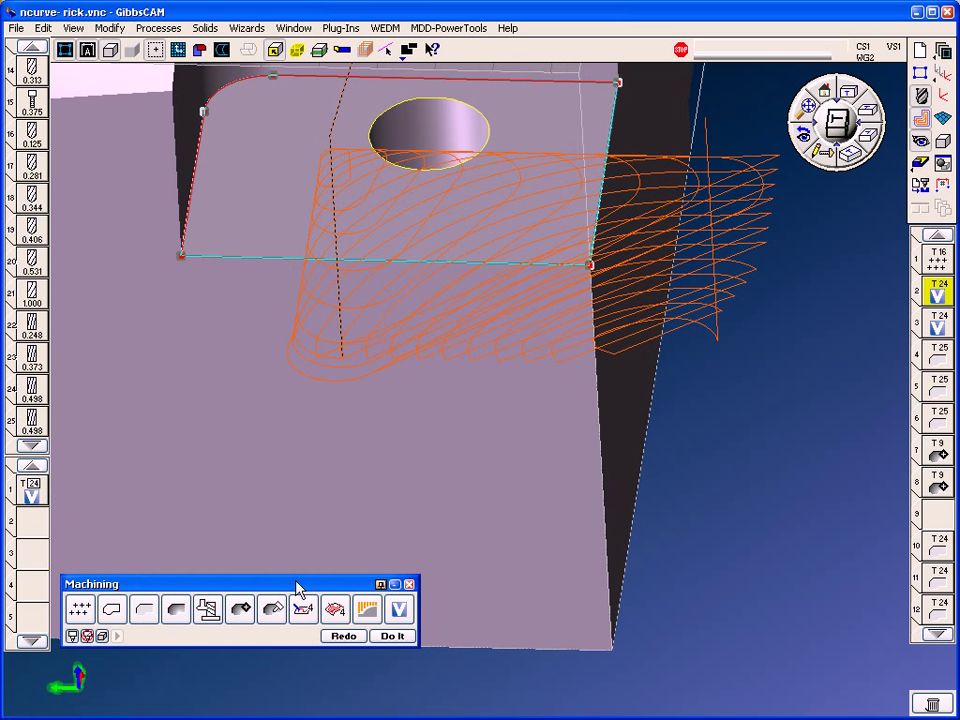
mouse_move(399, 609)
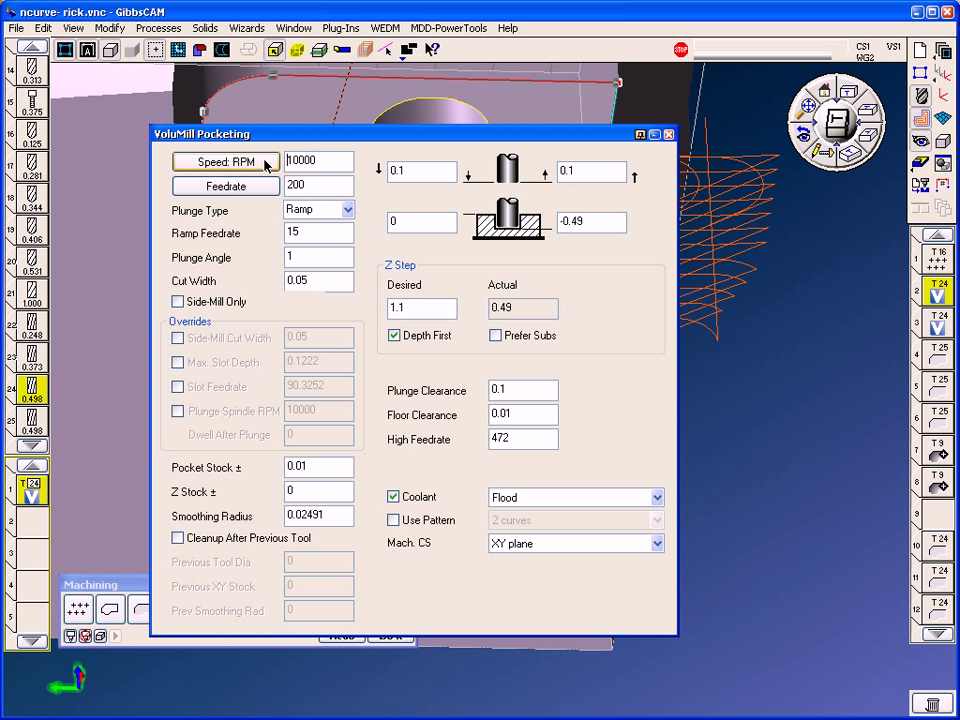
- Review VoluMill Pocketing spindle speed 10000 RPM, cut width 0.05 and floor clearance 0.01
click(225, 161)
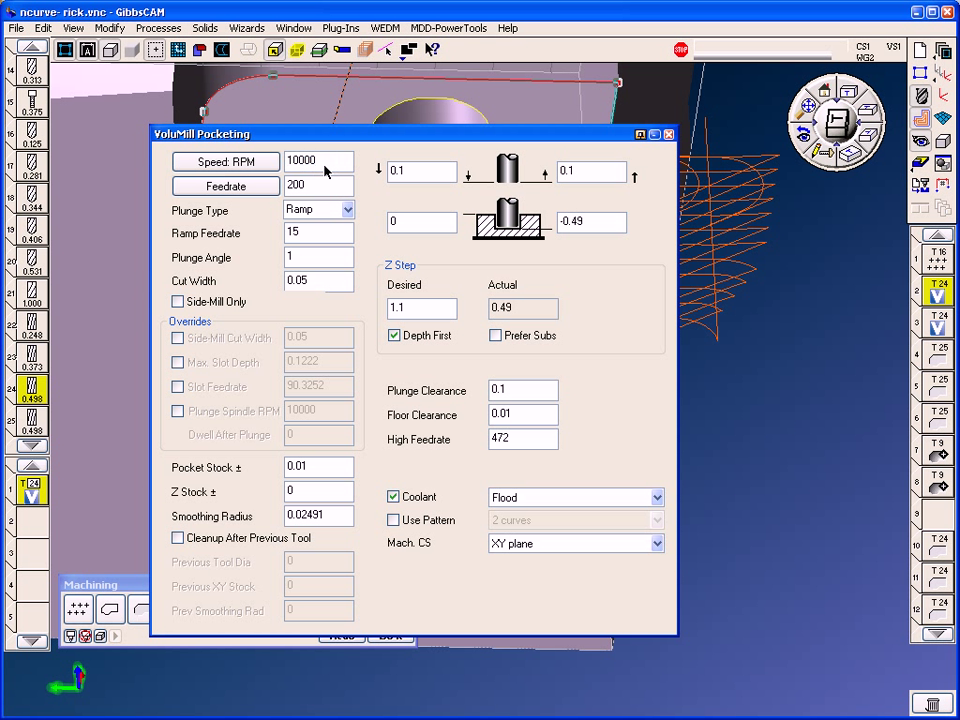
click(318, 160)
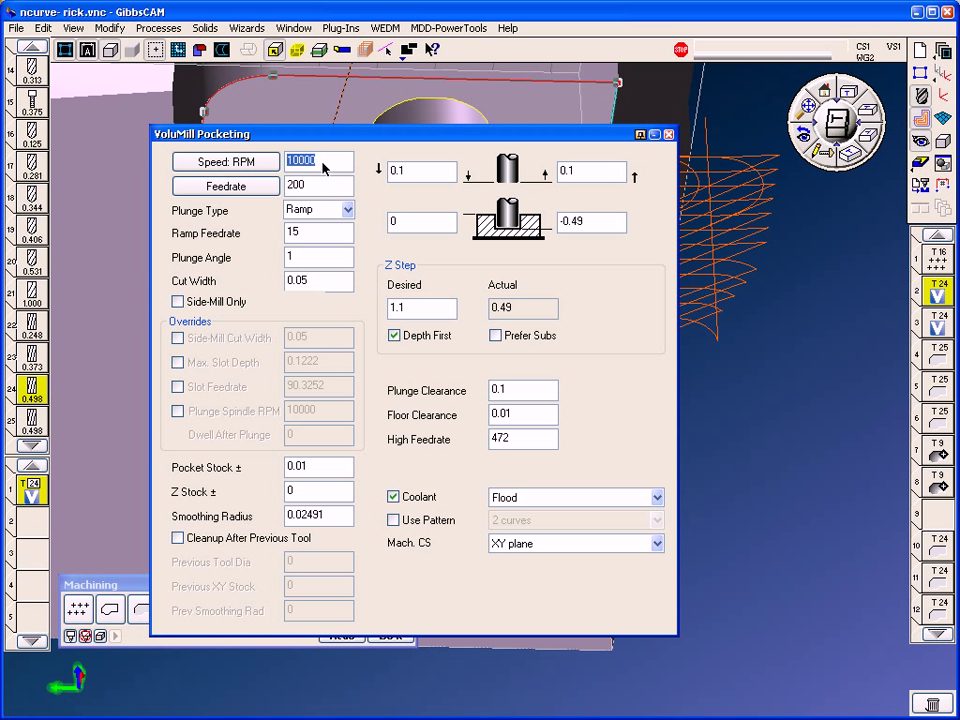
click(318, 185)
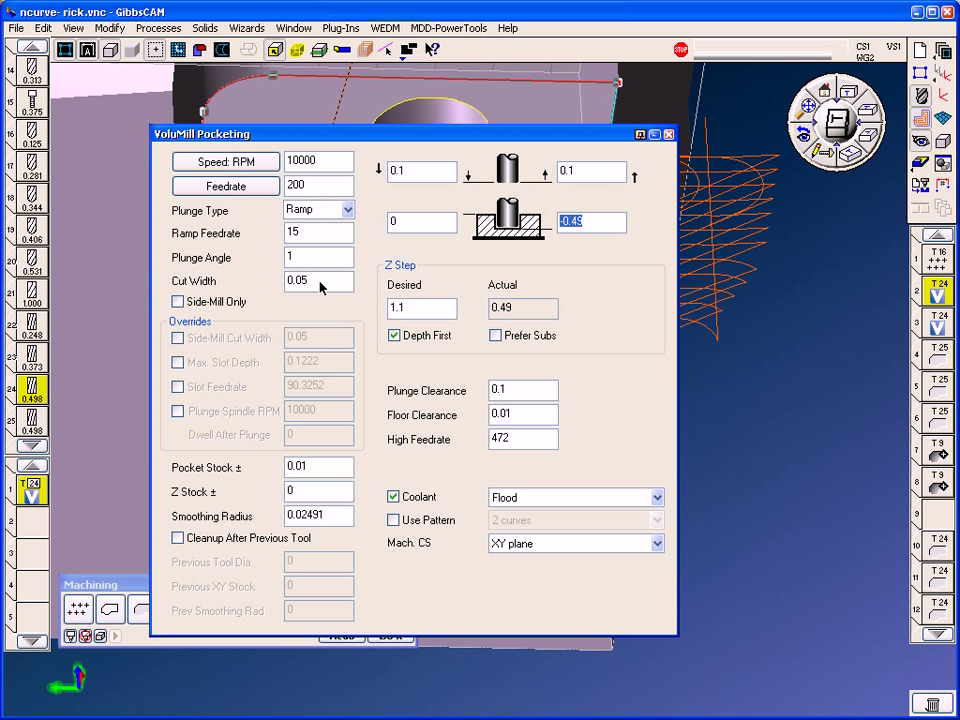
click(318, 280)
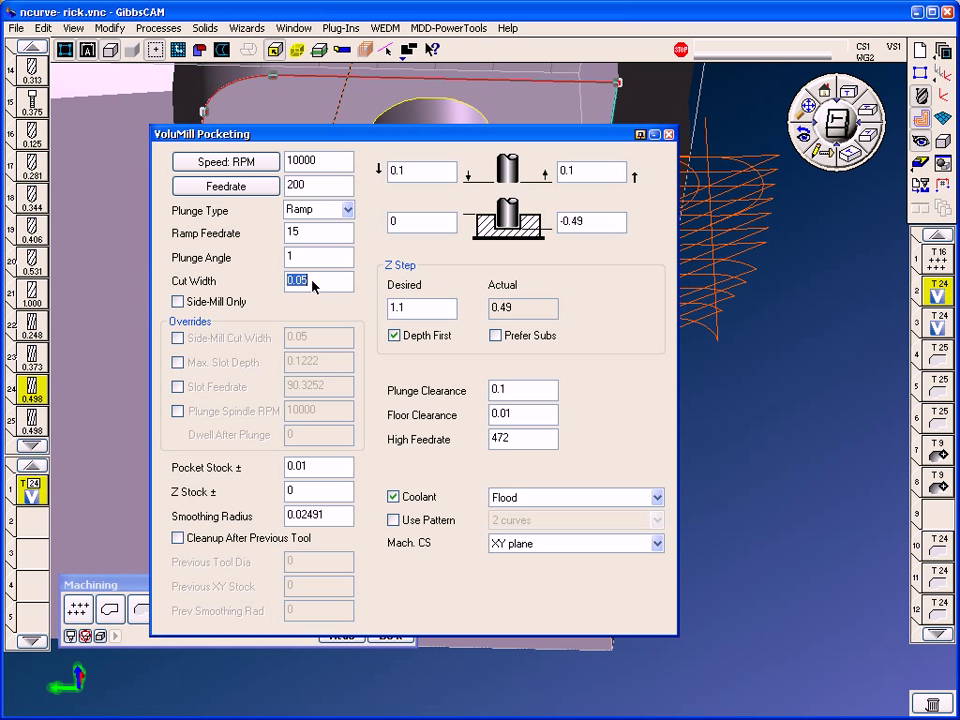
mouse_move(647, 227)
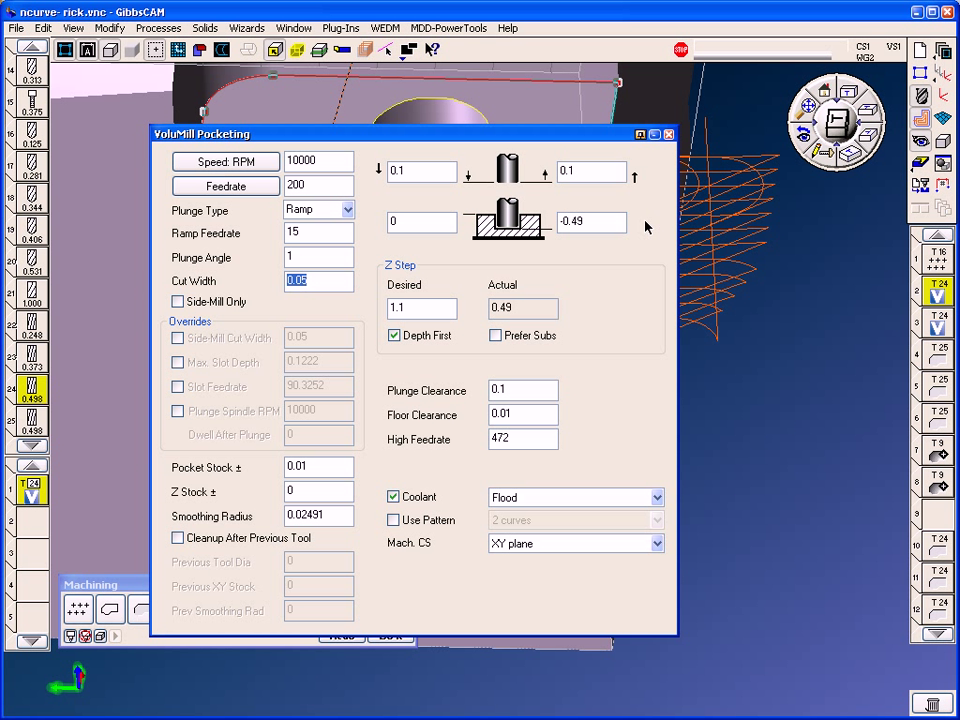
mouse_move(620, 245)
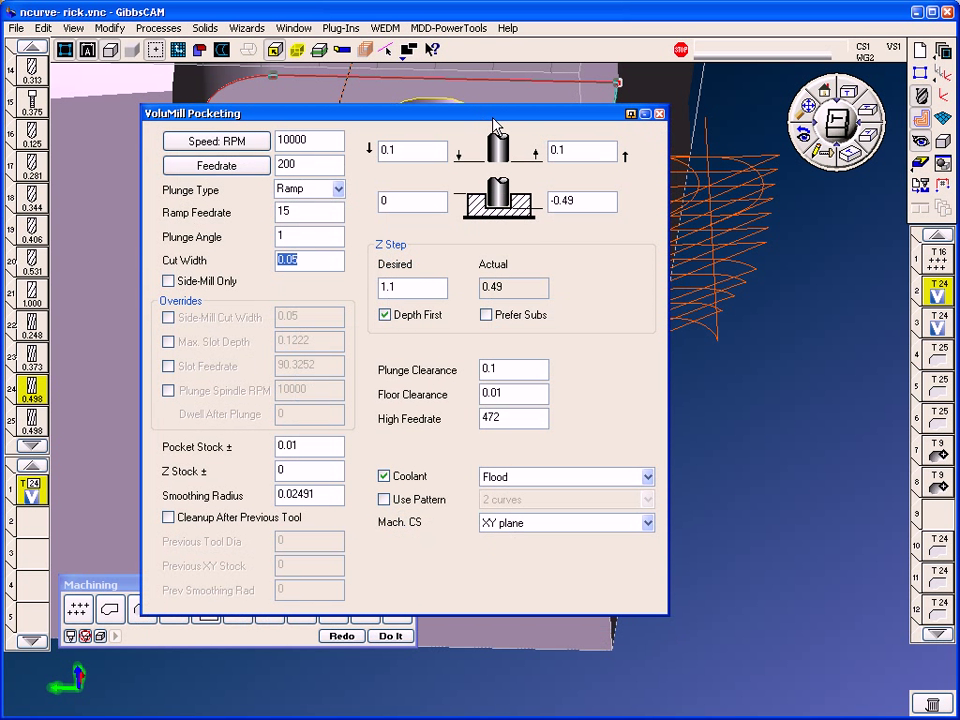
mouse_move(116, 213)
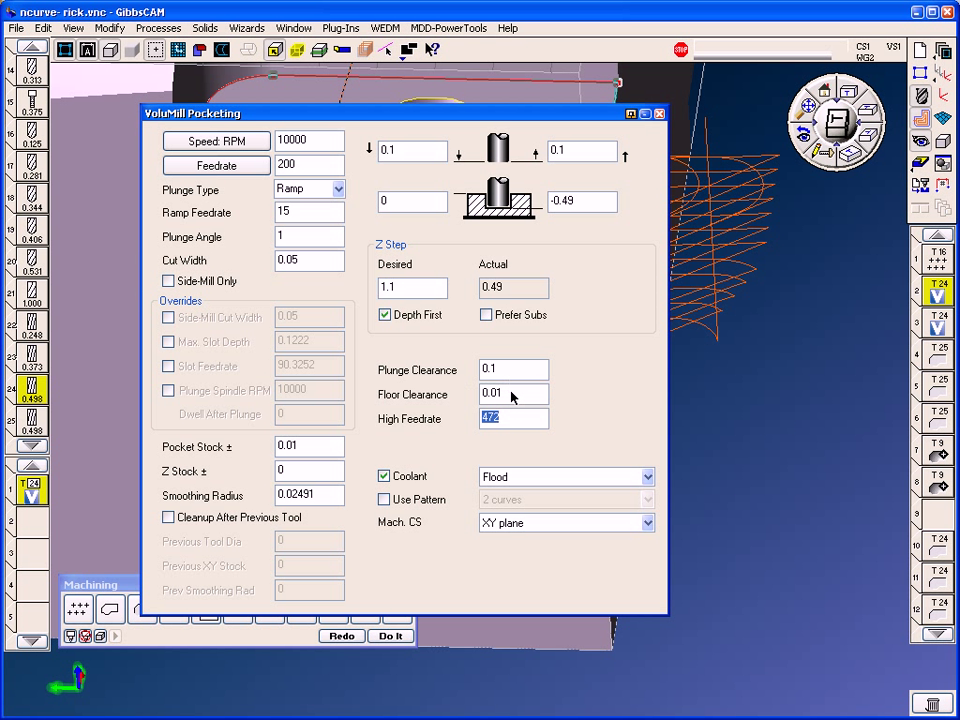
click(513, 393)
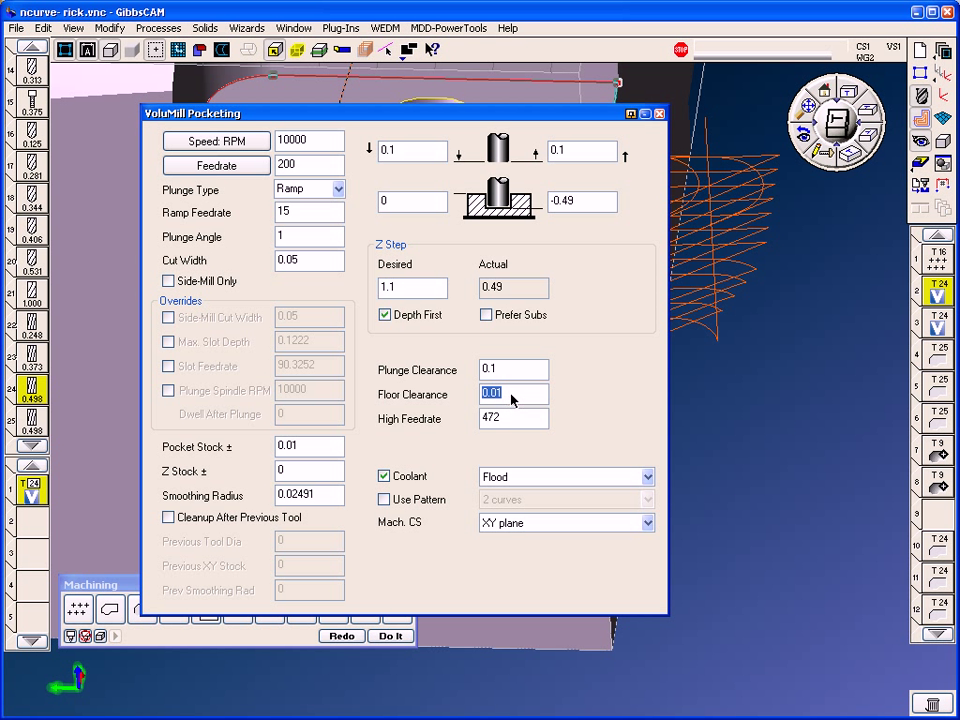
mouse_move(508, 428)
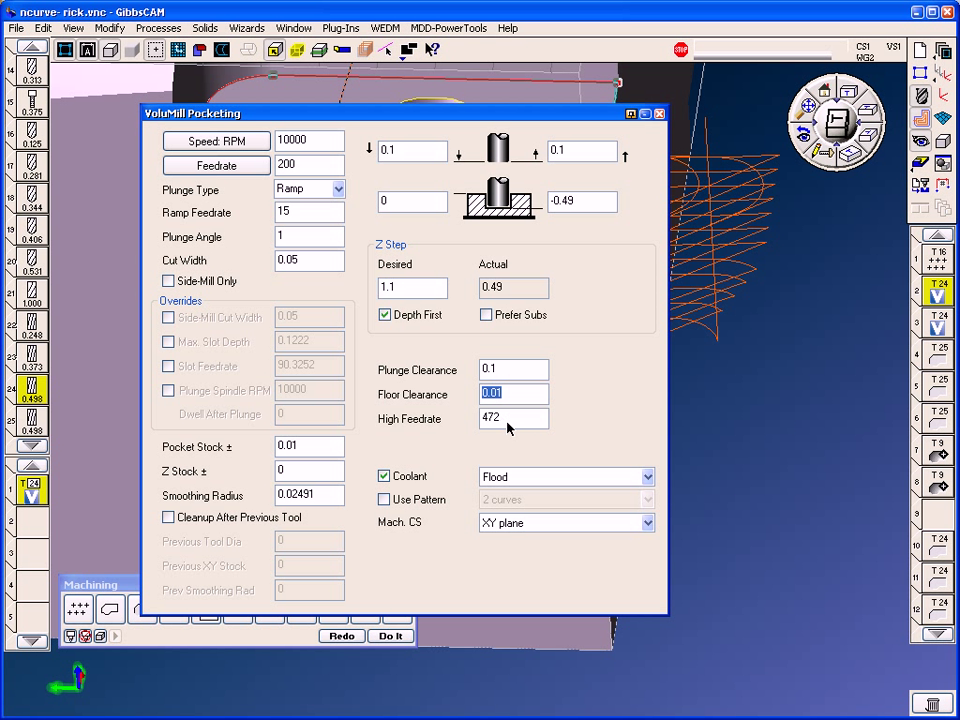
mouse_move(510, 428)
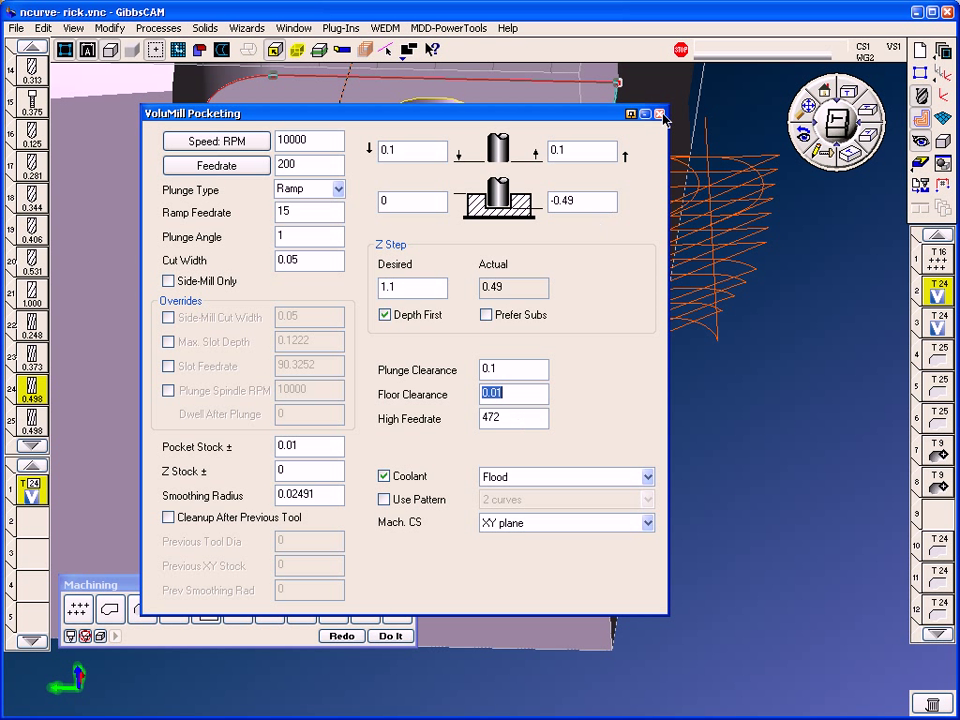
- Close VoluMill settings unchanged and watch a Flash CPR Cut simulation notch the stock corner
click(308, 446)
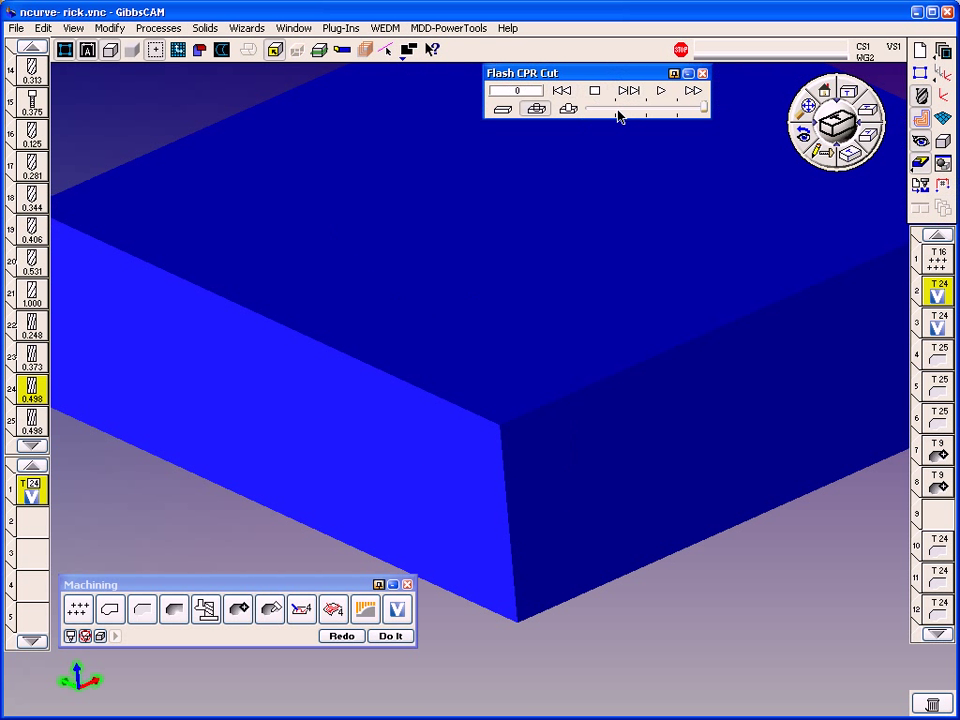
click(660, 90)
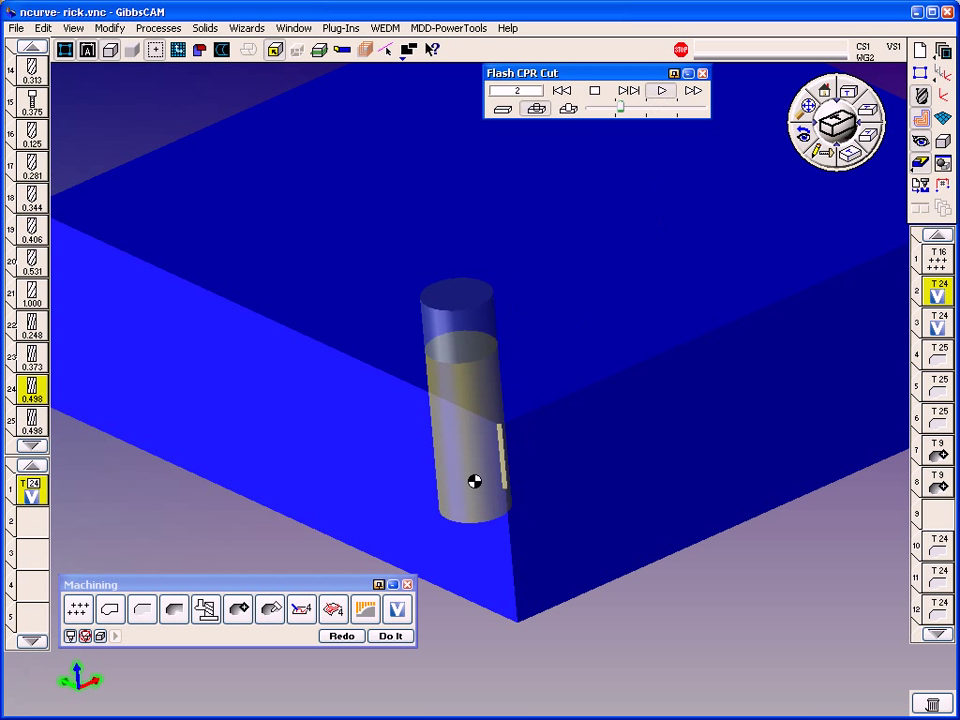
drag(475, 482, 300, 690)
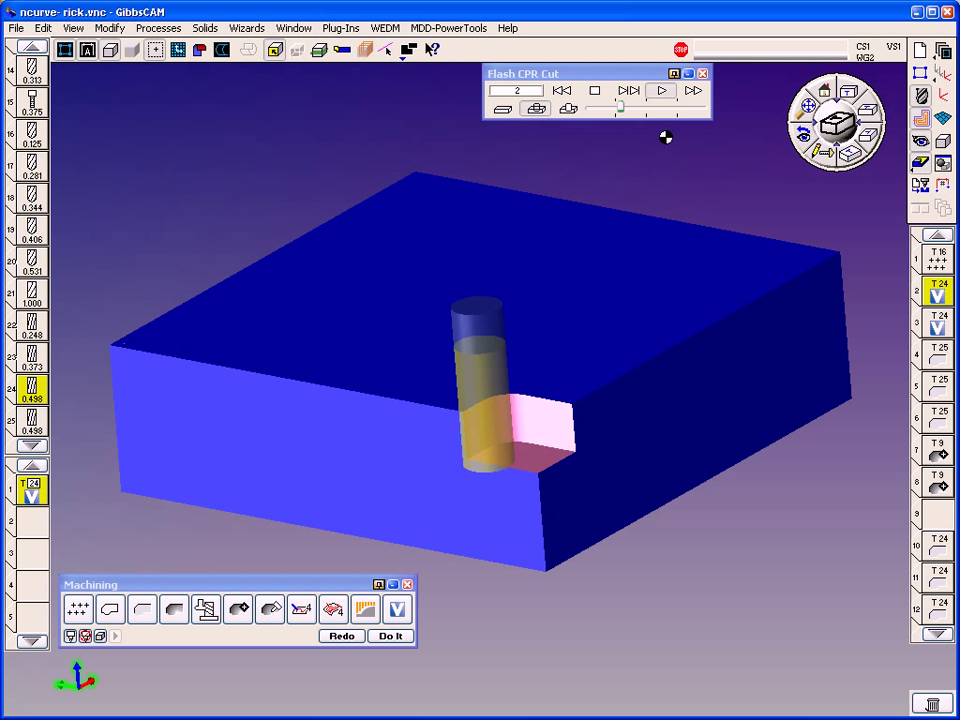
click(702, 73)
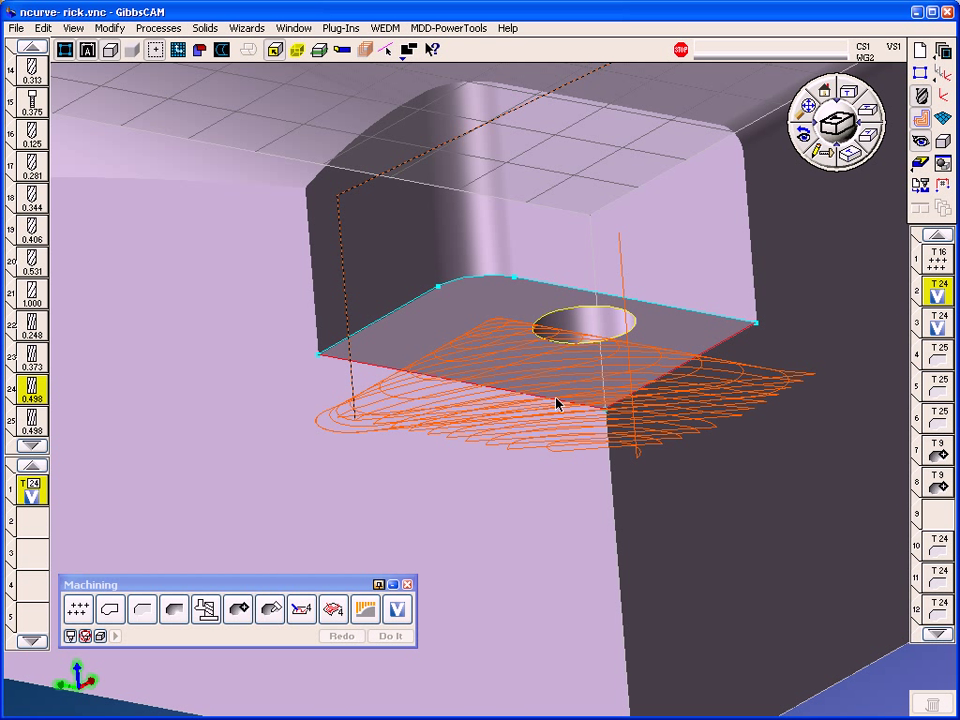
mouse_move(550, 408)
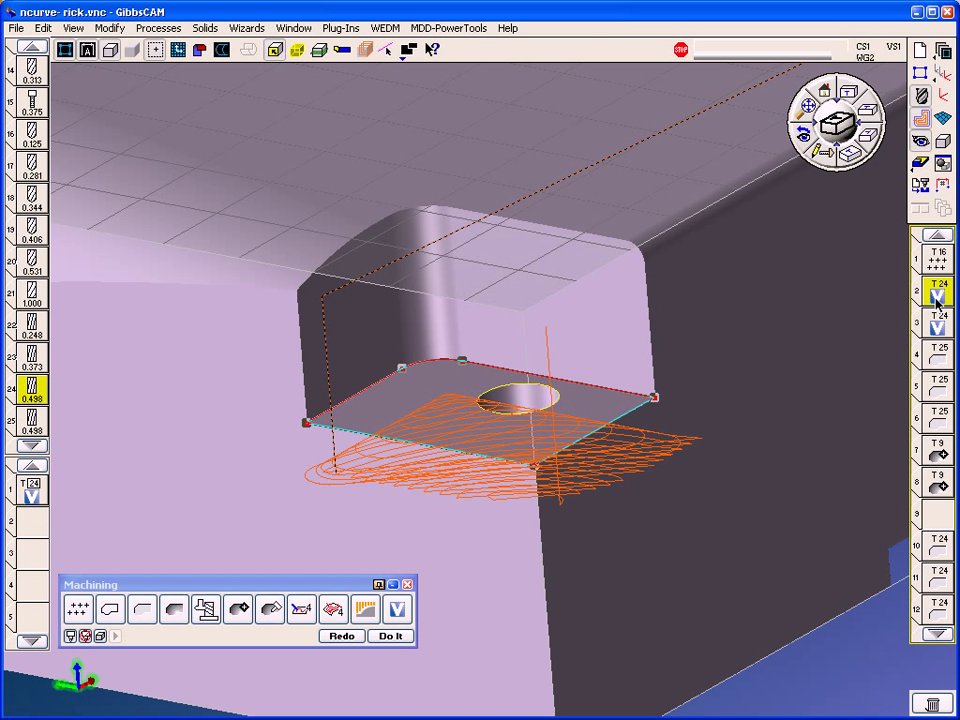
mouse_move(293, 27)
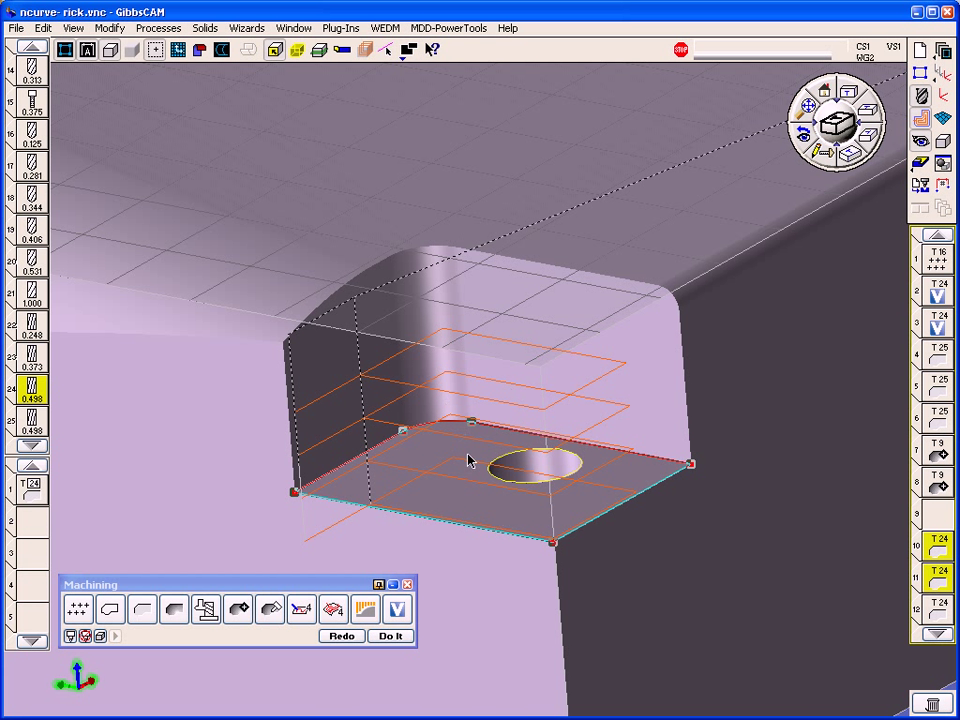
- Check the Process #1 Roughing contour feed, then bring up the Plug-Ins list
click(32, 485)
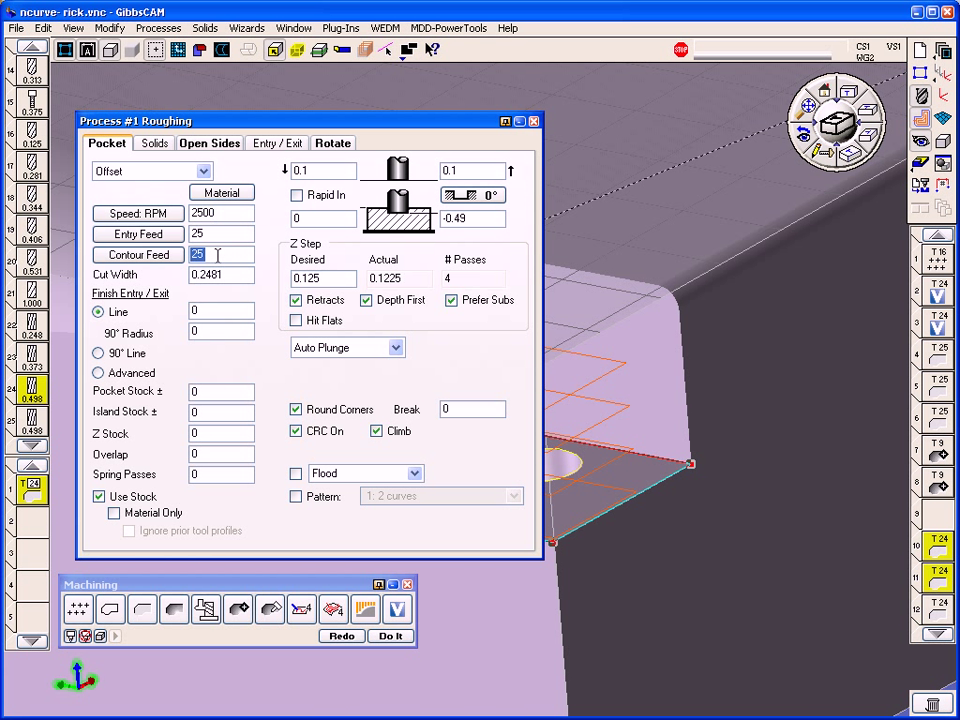
click(322, 278)
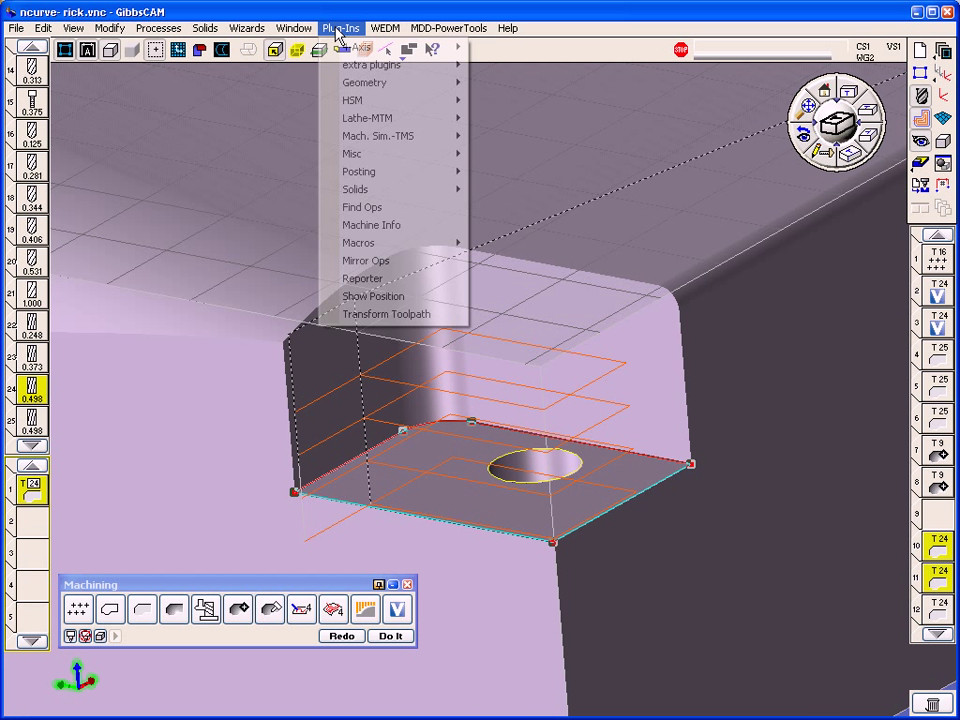
click(293, 27)
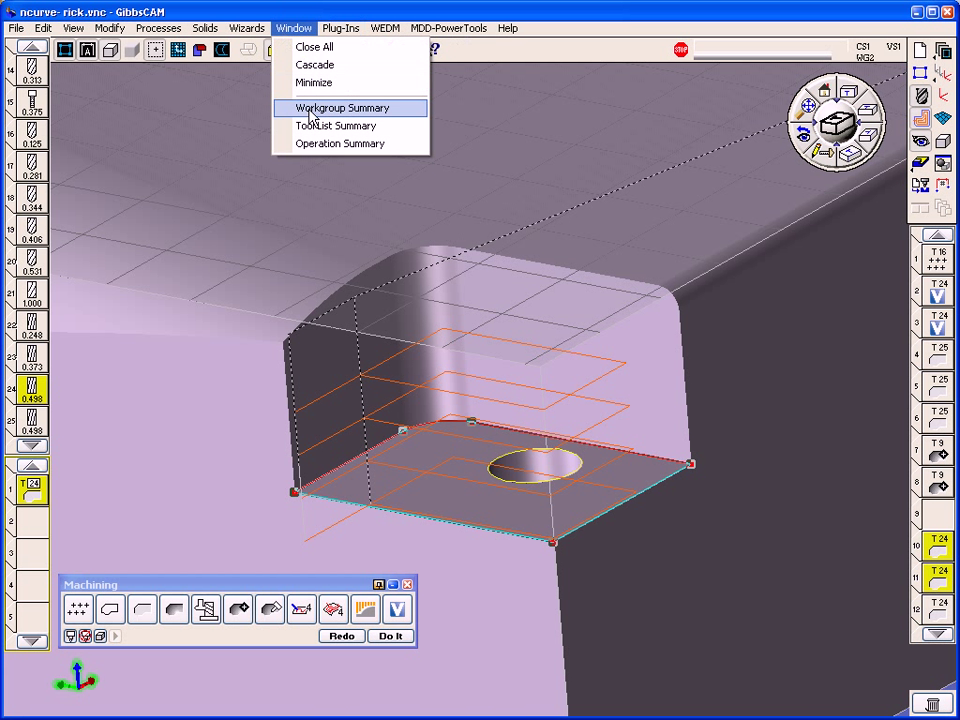
click(340, 143)
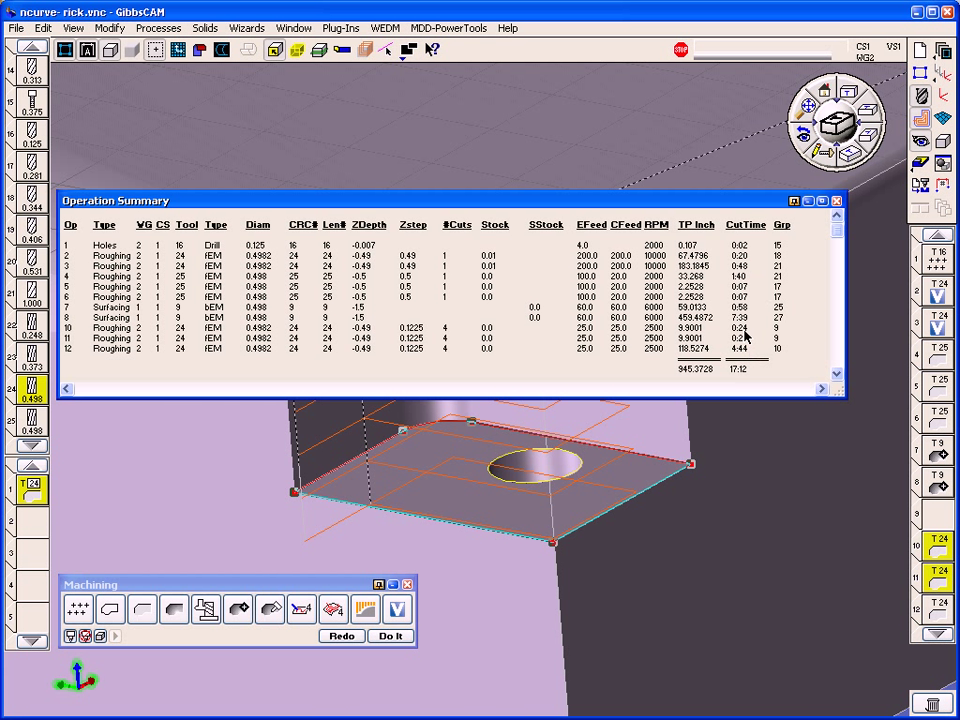
mouse_move(748, 338)
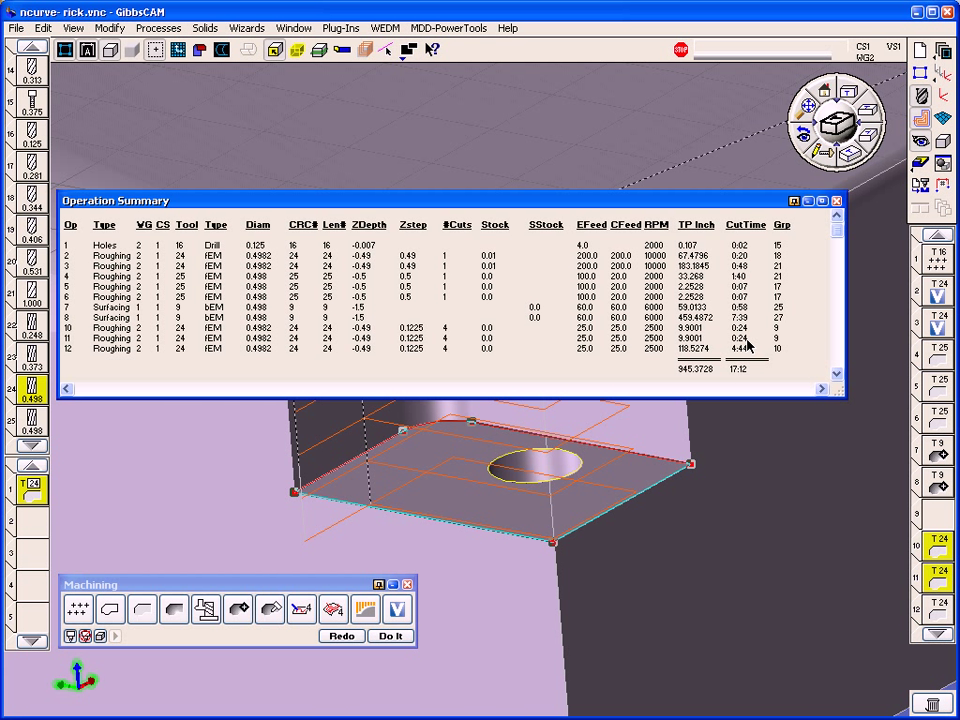
mouse_move(748, 347)
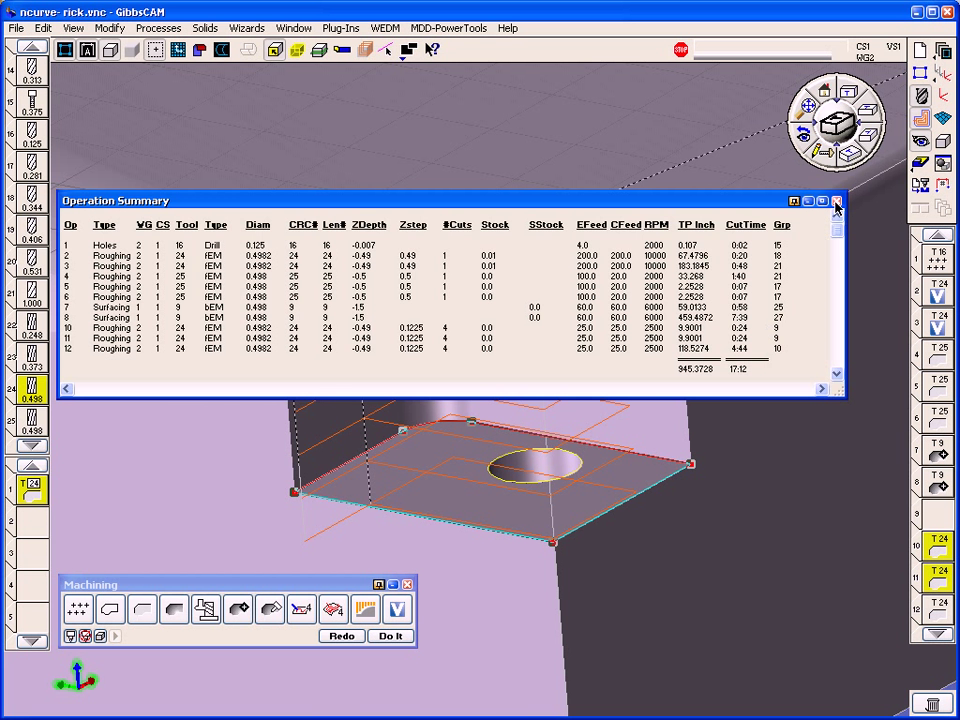
click(836, 201)
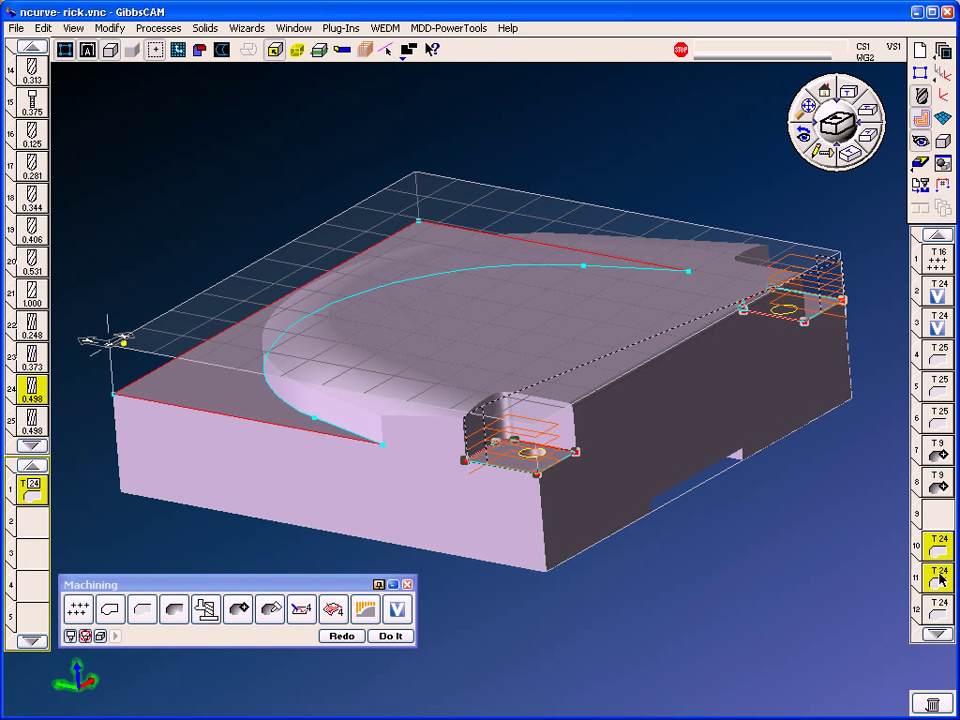
mouse_move(198, 542)
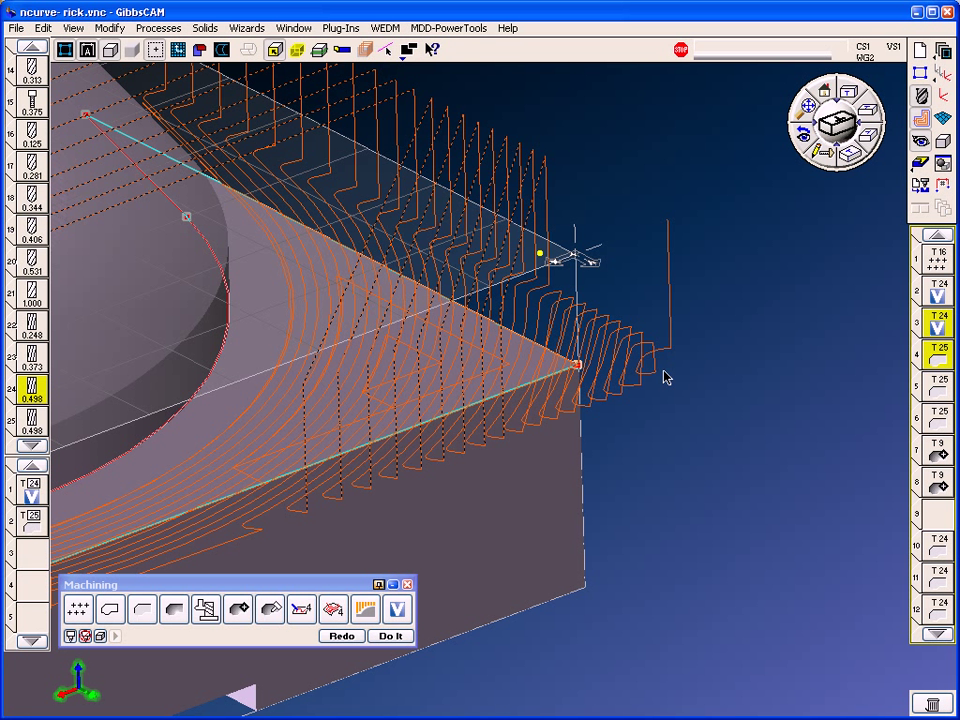
mouse_move(533, 393)
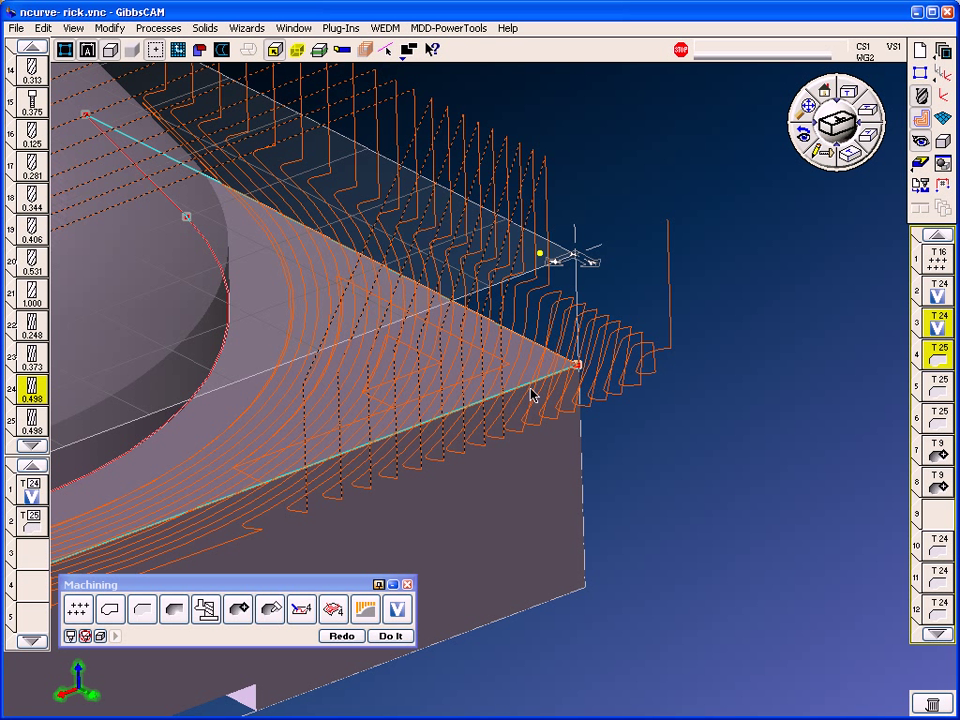
mouse_move(450, 428)
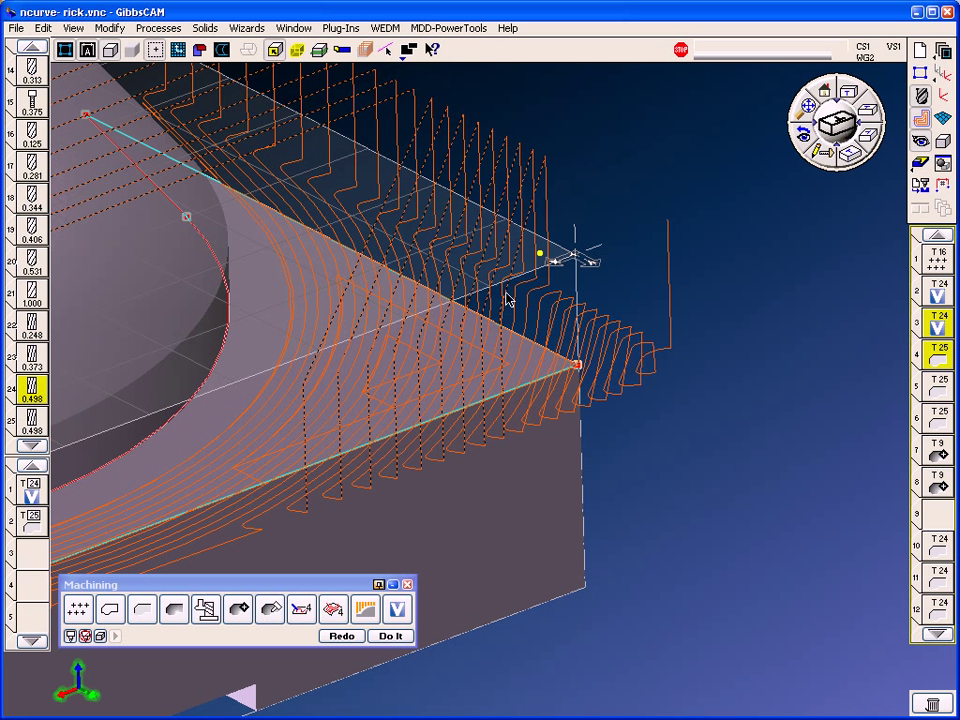
mouse_move(660, 331)
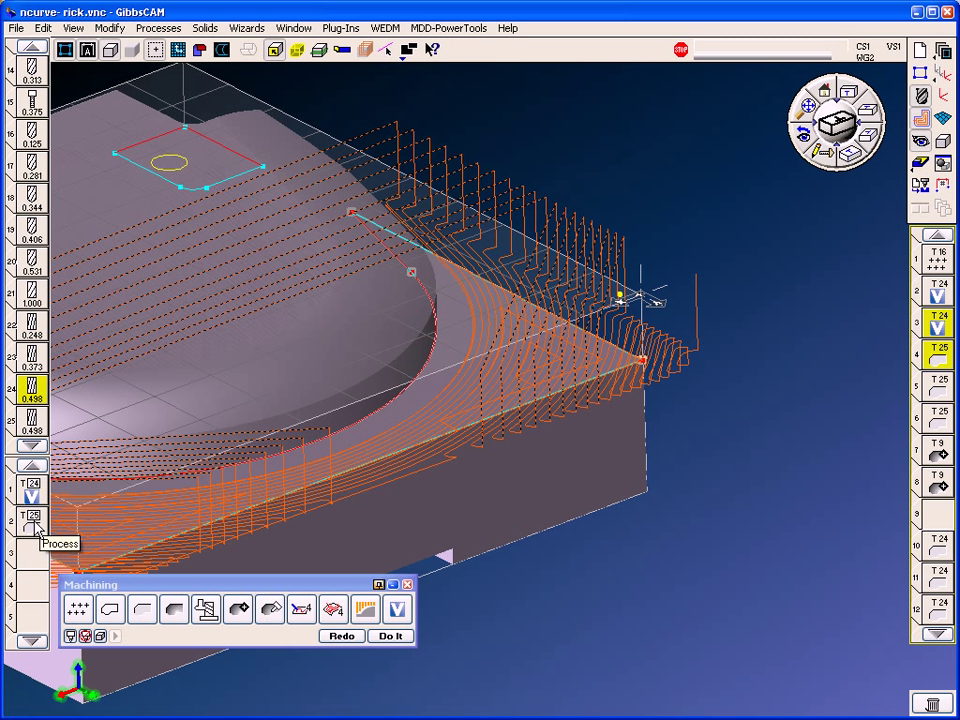
mouse_move(498, 395)
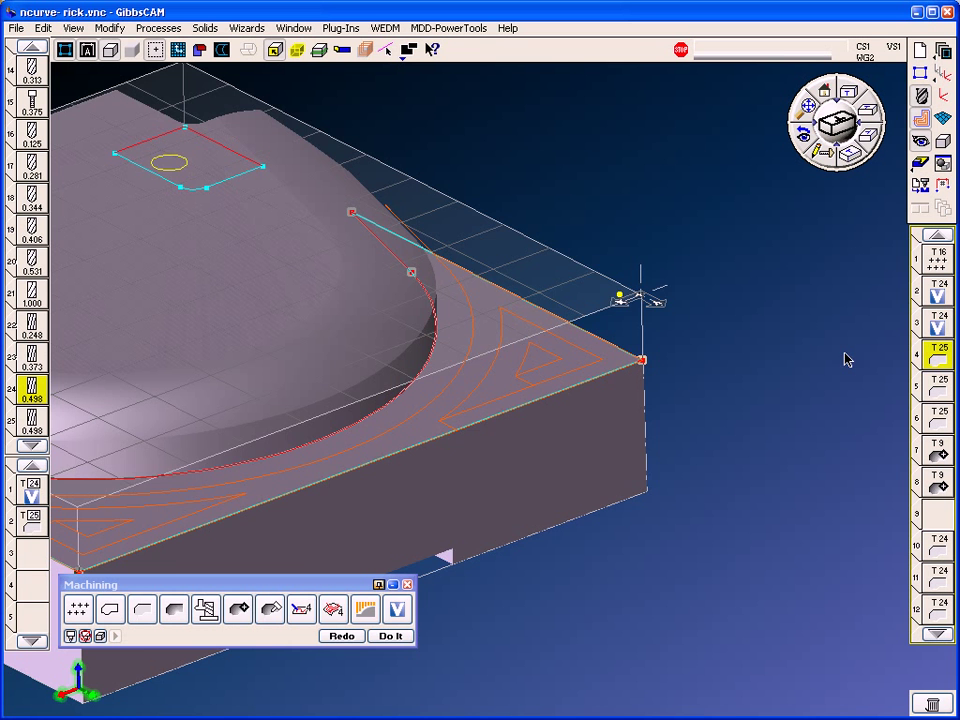
- Reopen the VoluMill Pocketing process showing 10000 RPM, feedrate 200 and 0.05 cut width
click(390, 635)
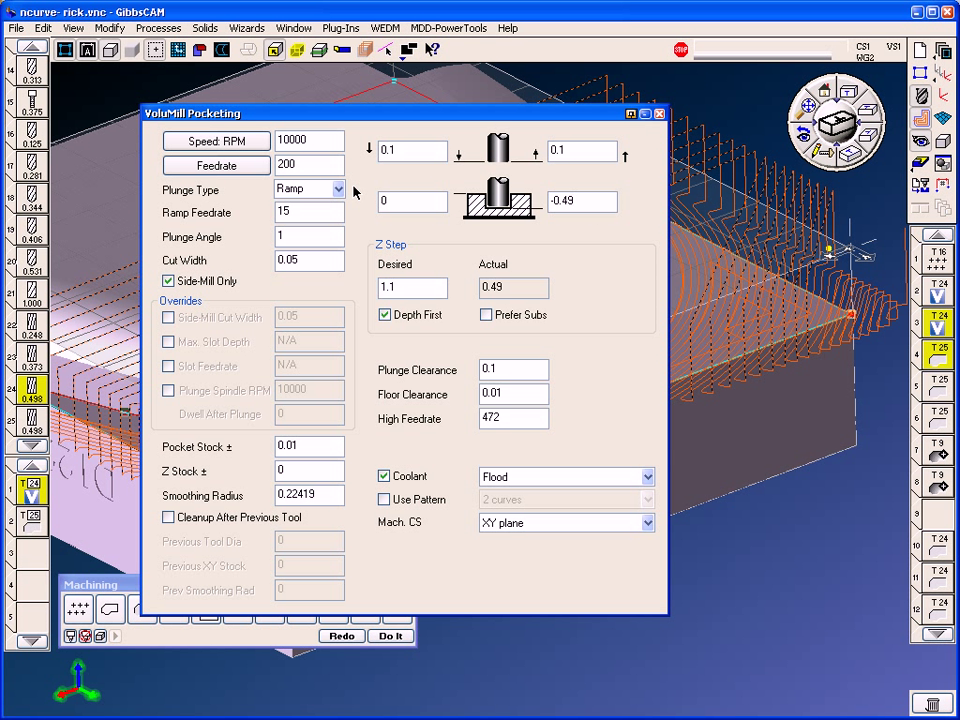
- Close the VoluMill settings and reprocess the loaded operations' toolpaths
click(391, 635)
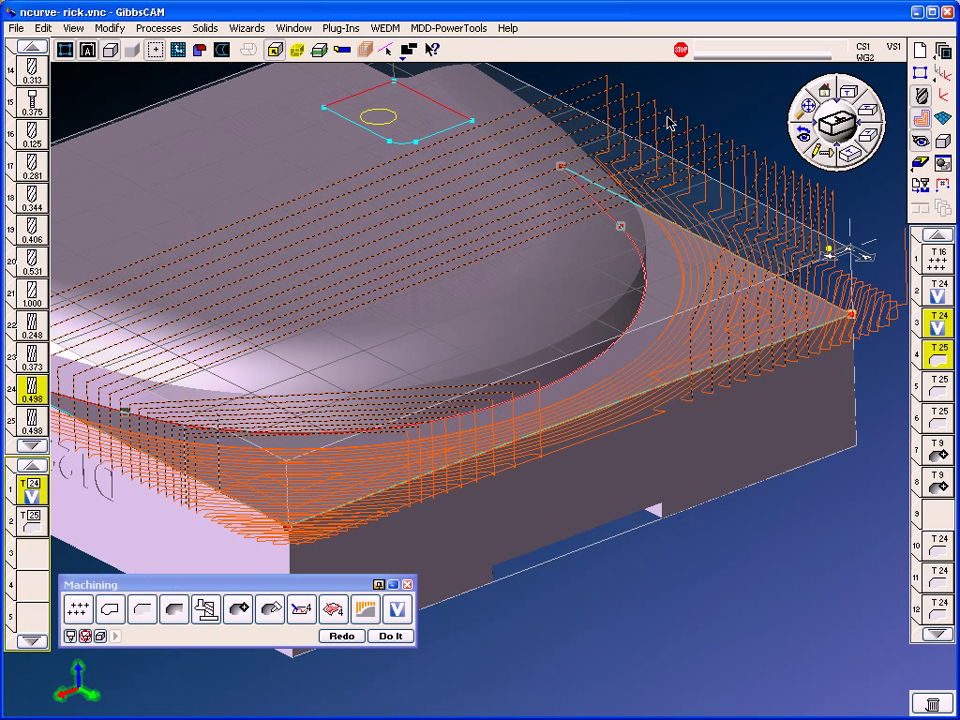
click(390, 635)
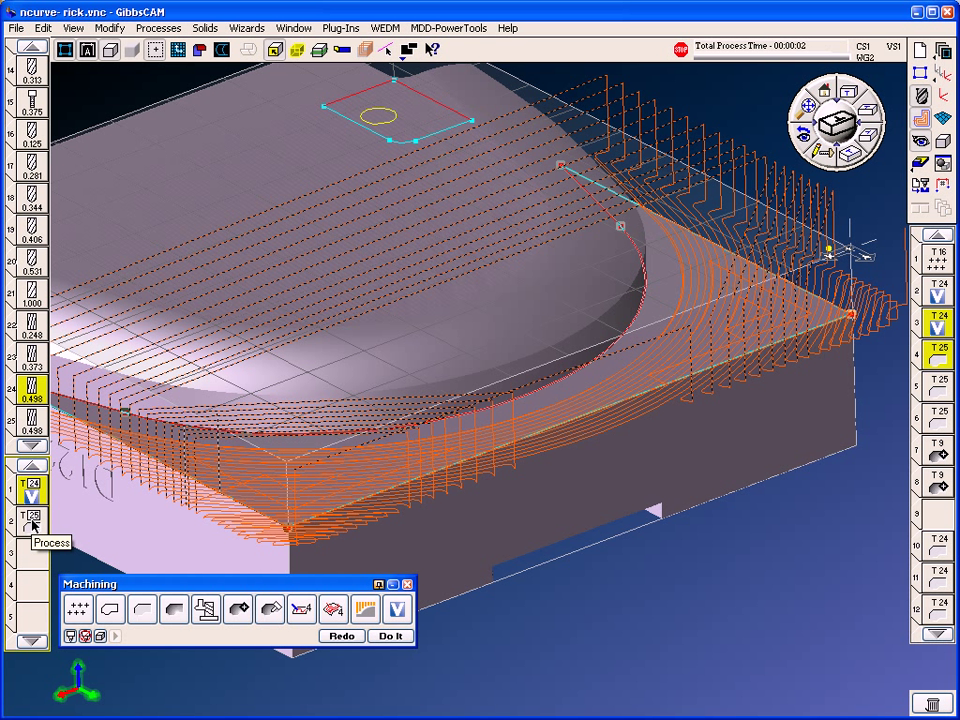
- Open the Plug-Ins menu listing Reporter
click(340, 27)
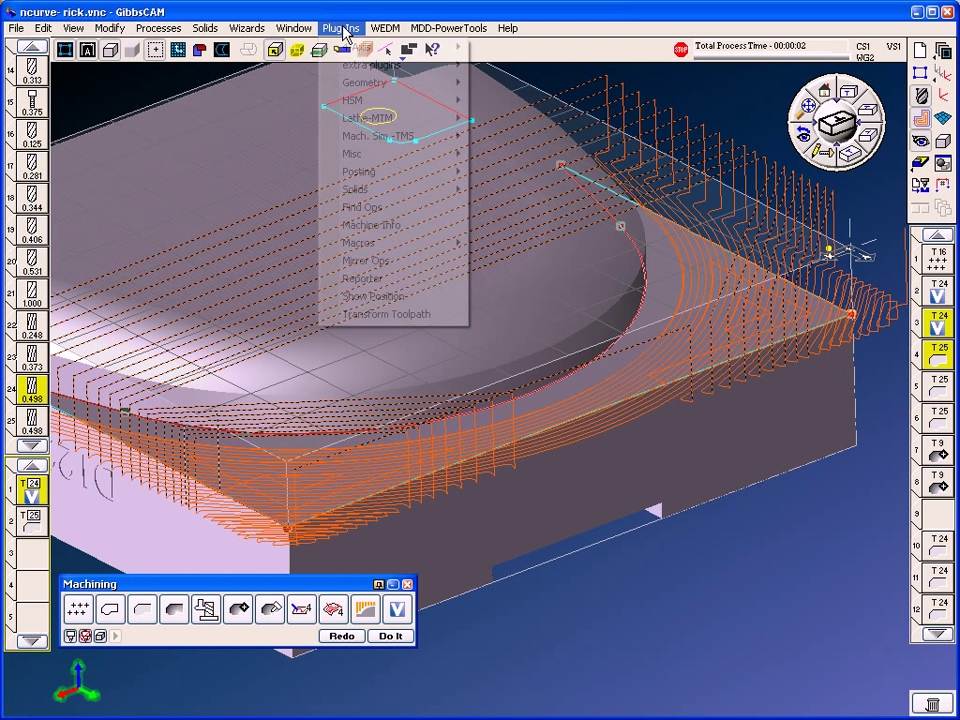
mouse_move(358, 242)
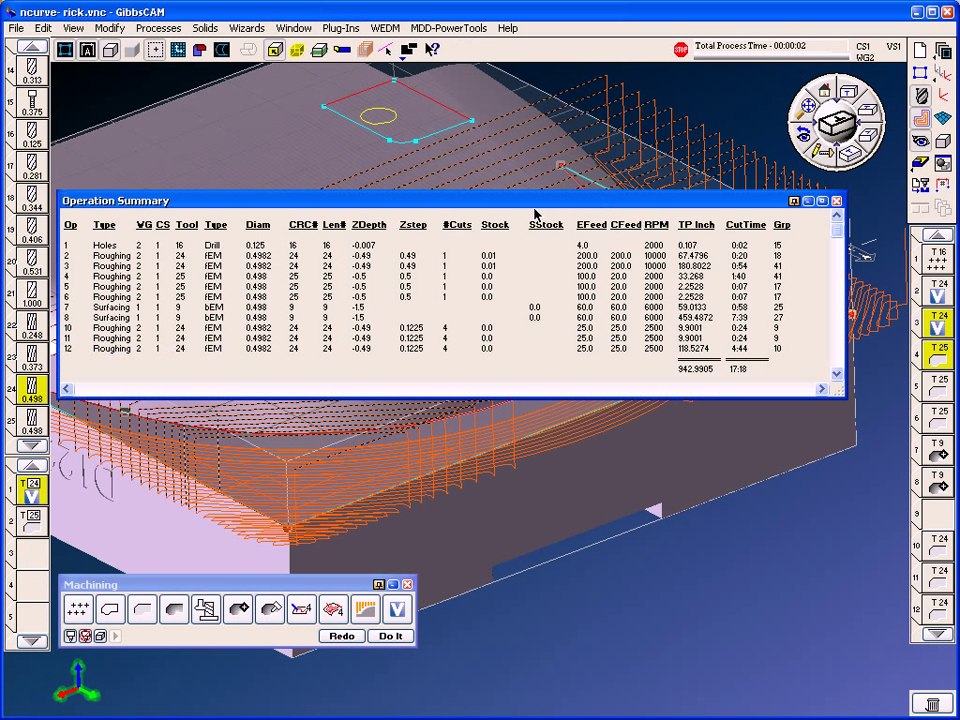
mouse_move(875, 318)
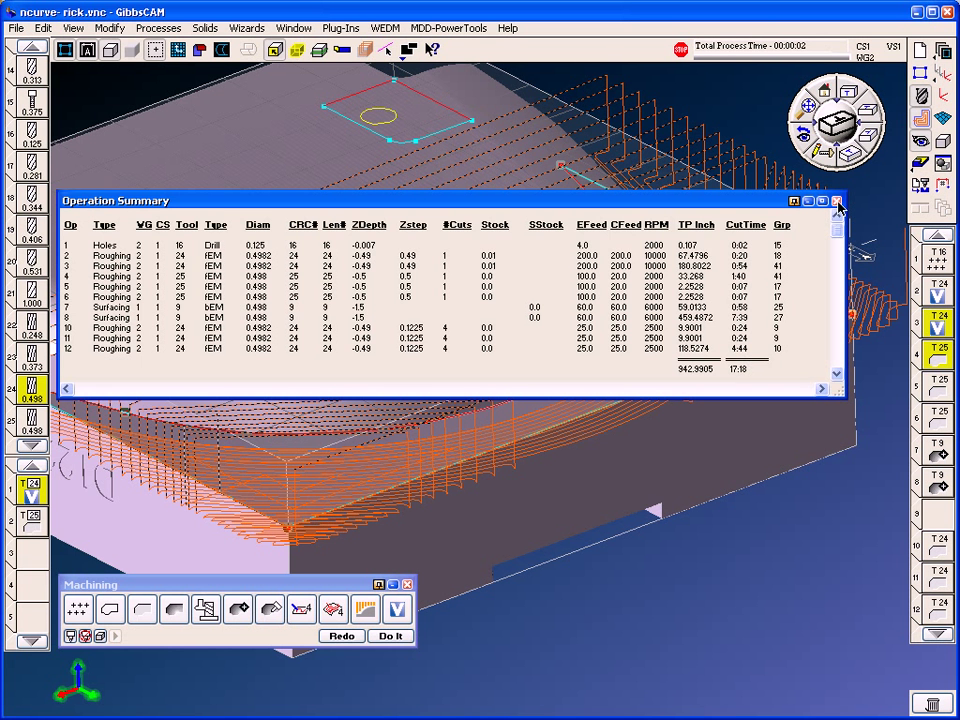
- Close the operation summary and play the Flash CPR Cut simulation at faster speed
click(838, 201)
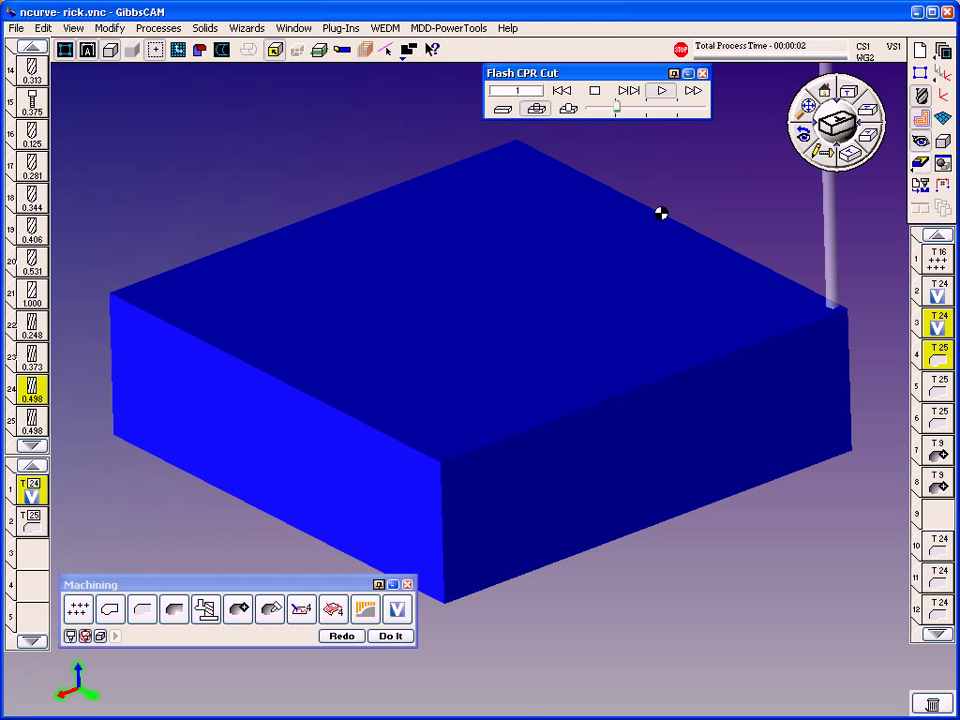
click(661, 90)
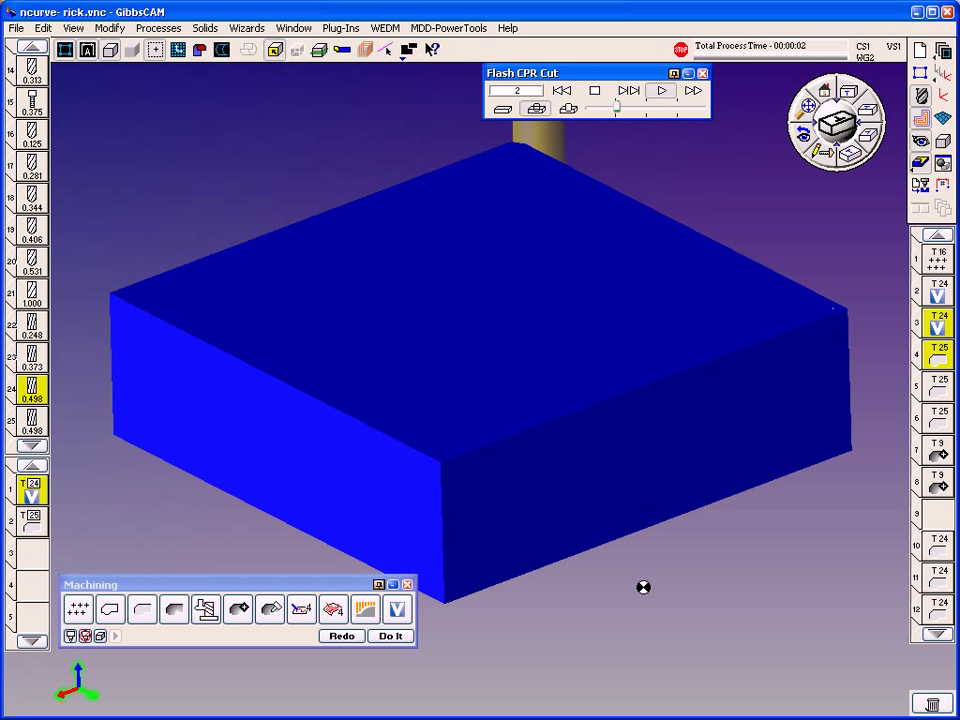
drag(643, 587, 113, 542)
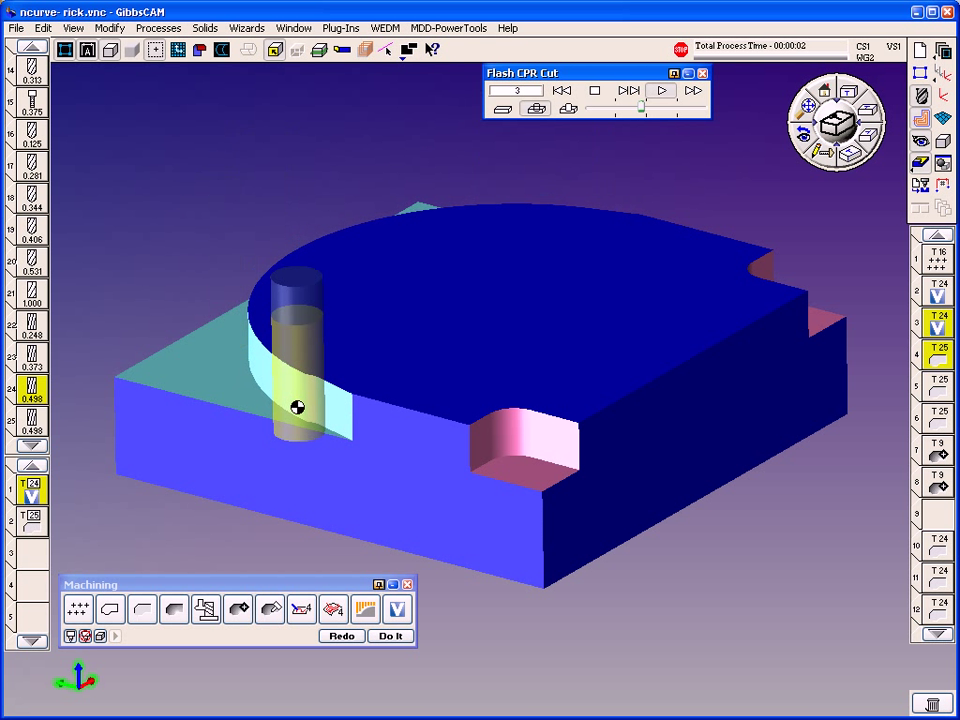
- Advance the cut simulation through later operations to operation 8
click(661, 90)
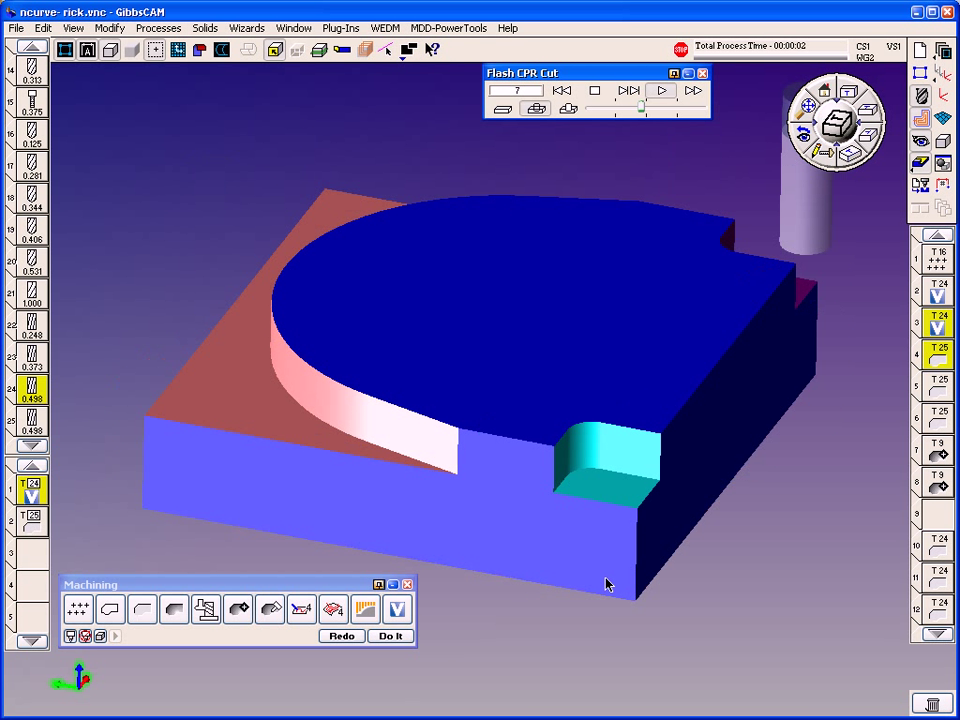
click(661, 90)
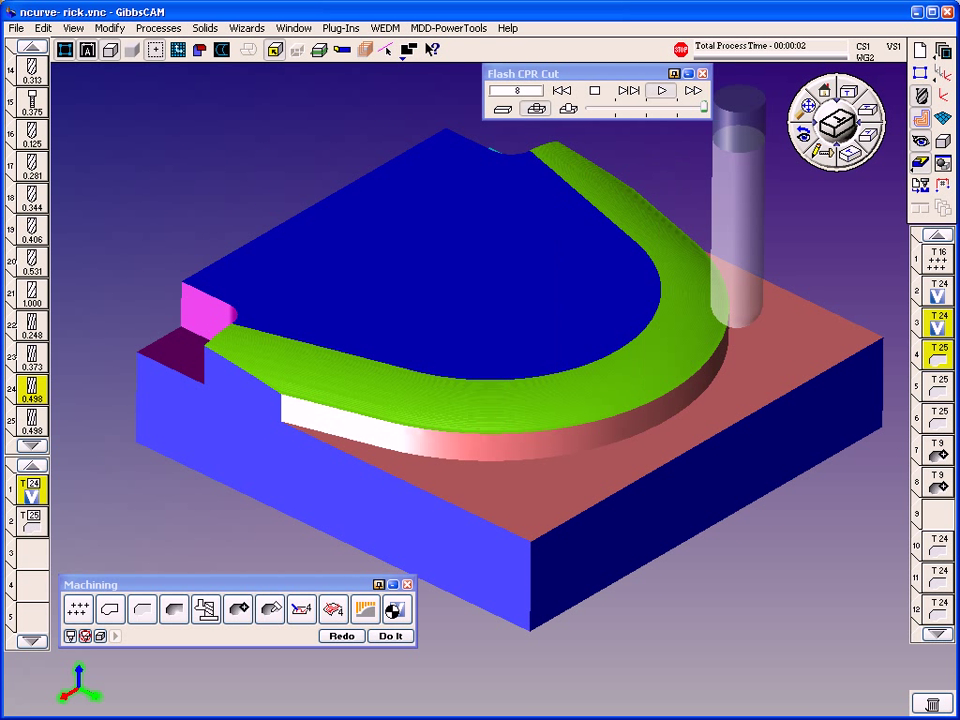
- Run the cut simulation to the end of the program, then stop playback
click(661, 91)
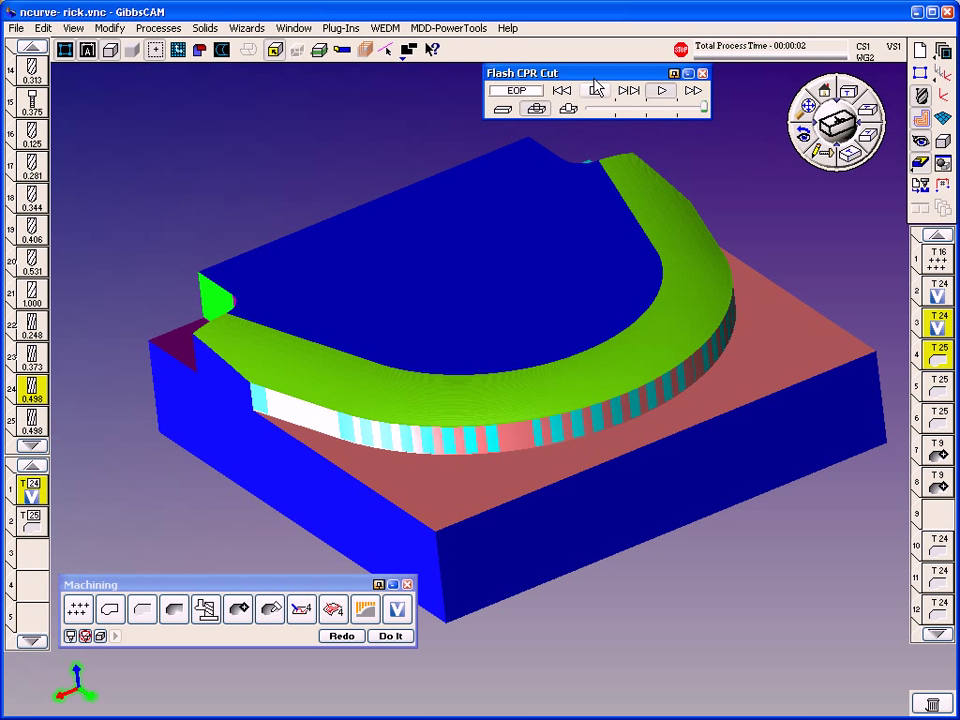
click(595, 90)
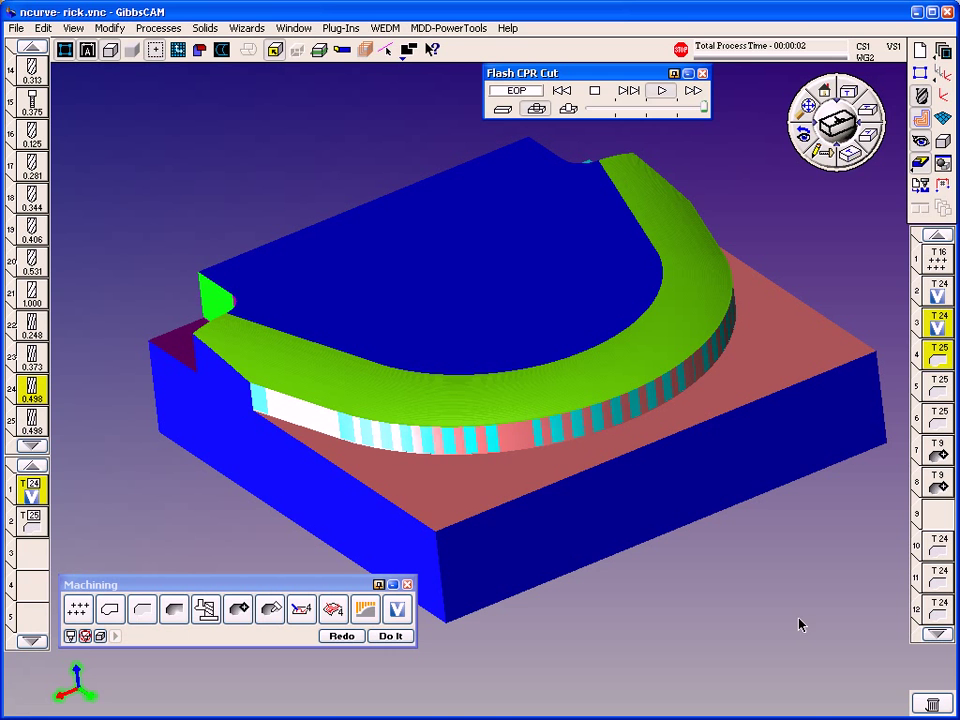